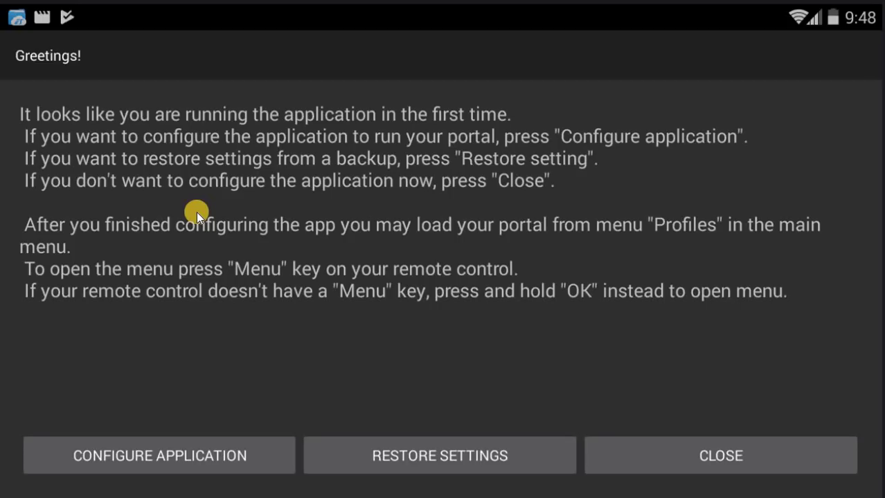
pyautogui.moveTo(253, 204)
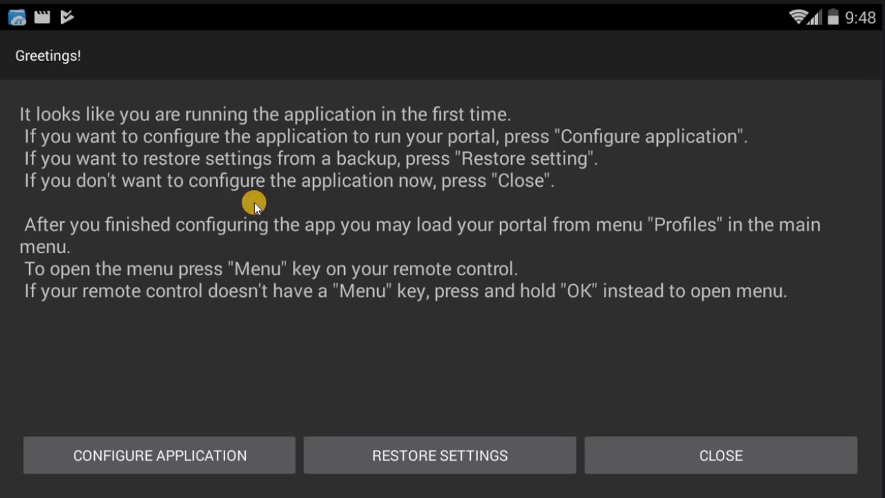
pyautogui.moveTo(306, 348)
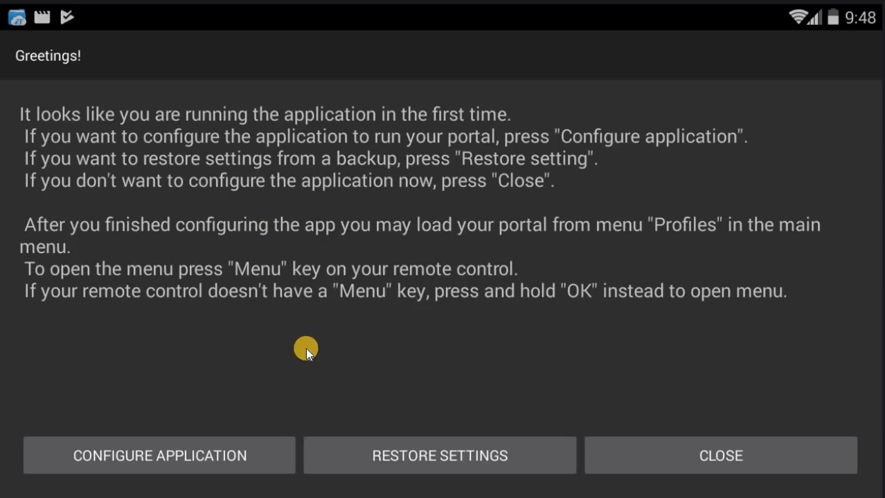
pyautogui.moveTo(172, 359)
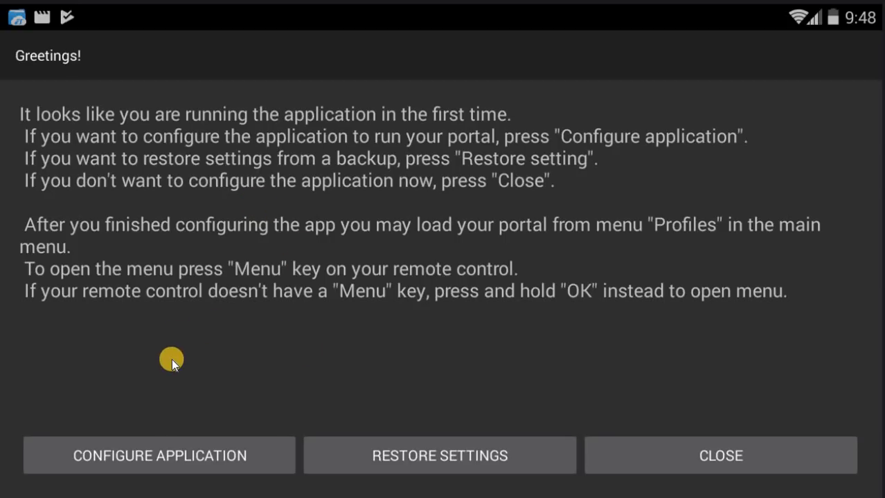
pyautogui.moveTo(161, 455)
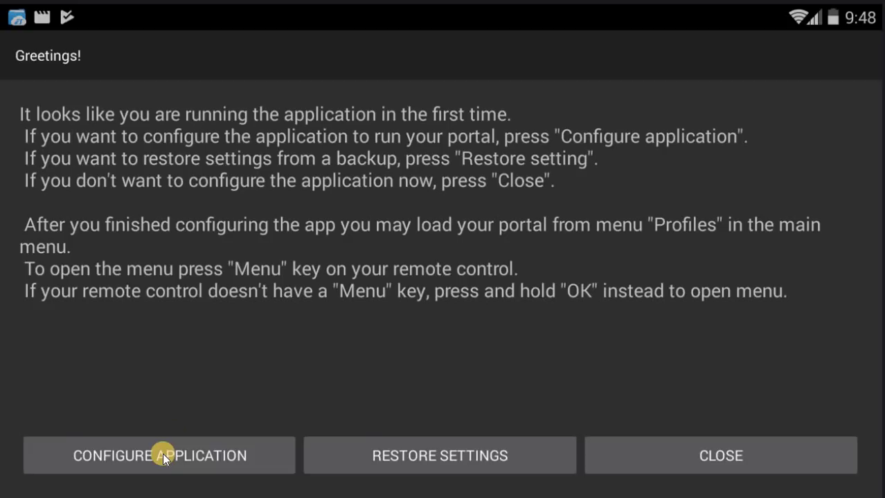
# Open Configure Application and go to the STB profiles list
pyautogui.click(158, 455)
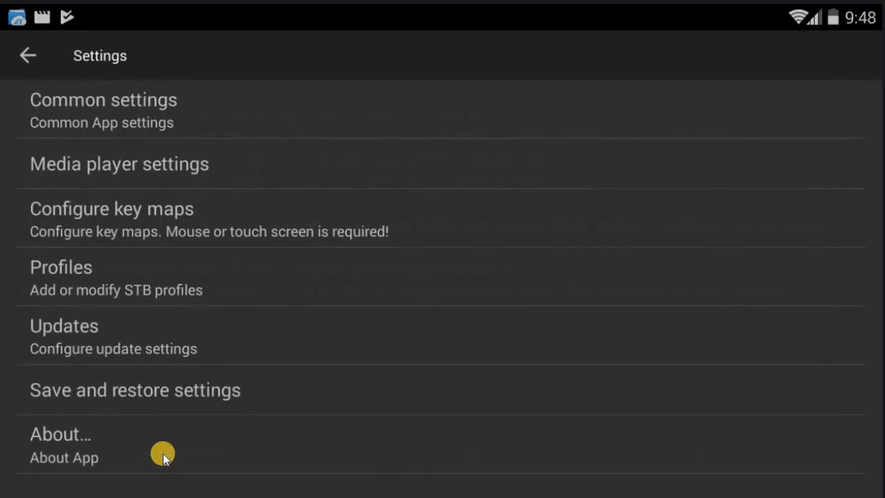
pyautogui.moveTo(326, 349)
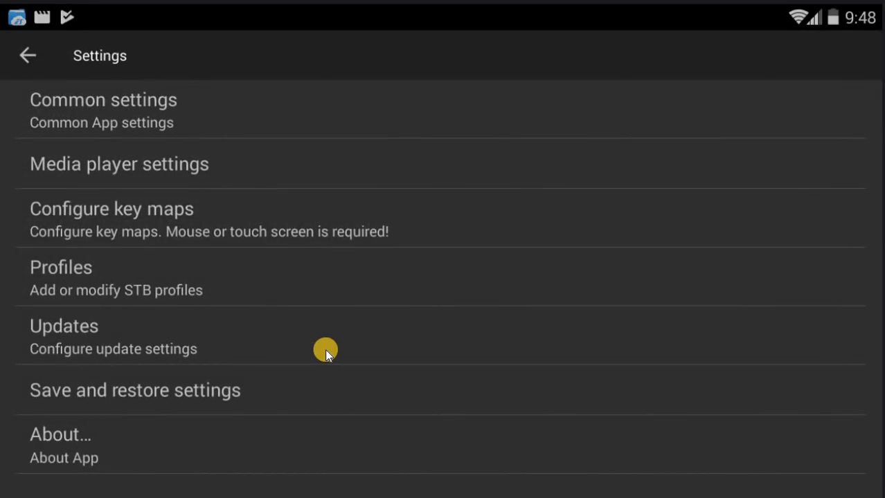
pyautogui.moveTo(63, 284)
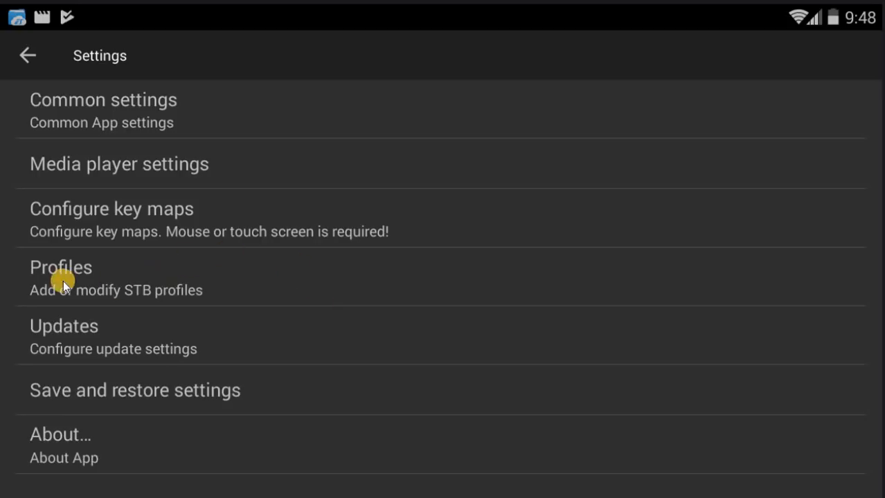
pyautogui.moveTo(112, 275)
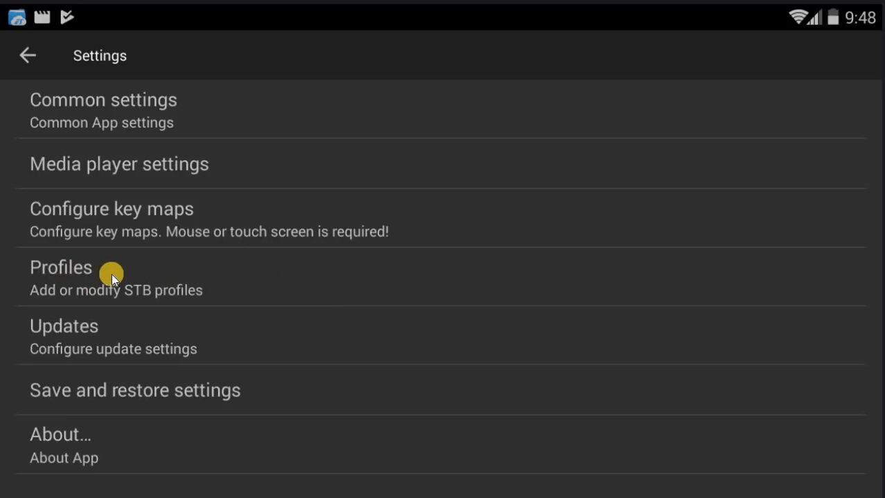
pyautogui.click(61, 268)
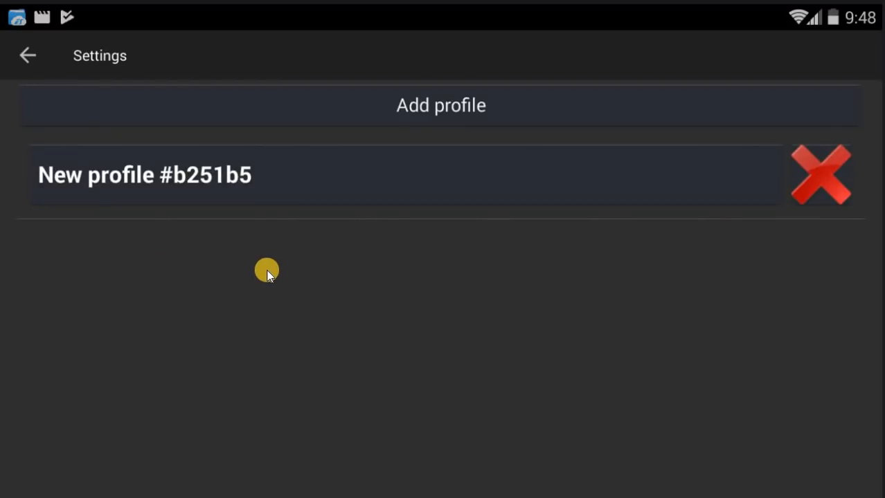
pyautogui.moveTo(265, 250)
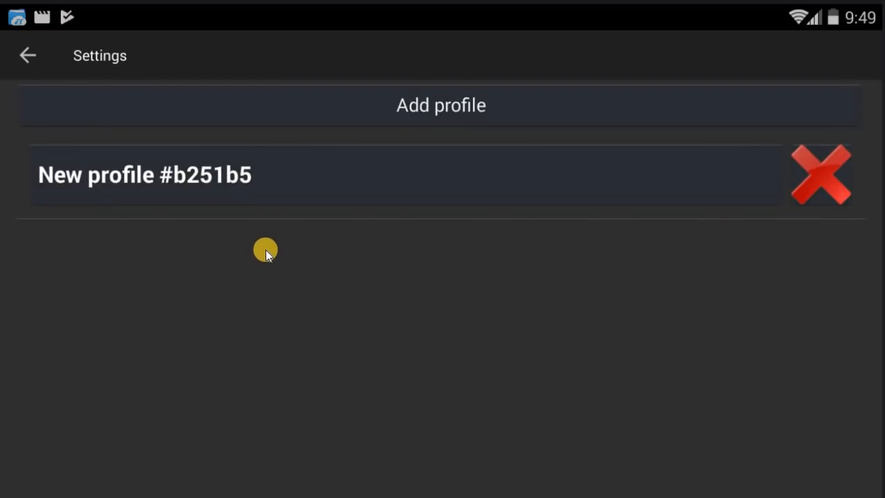
pyautogui.moveTo(220, 173)
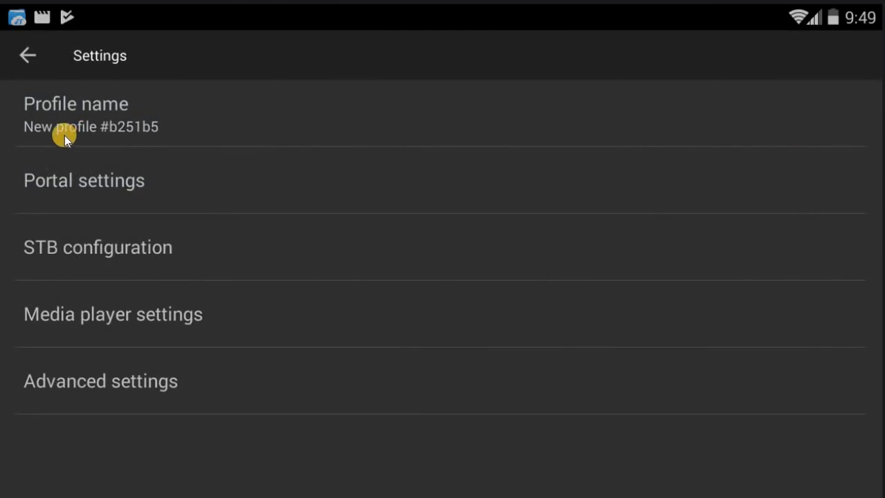
pyautogui.moveTo(148, 127)
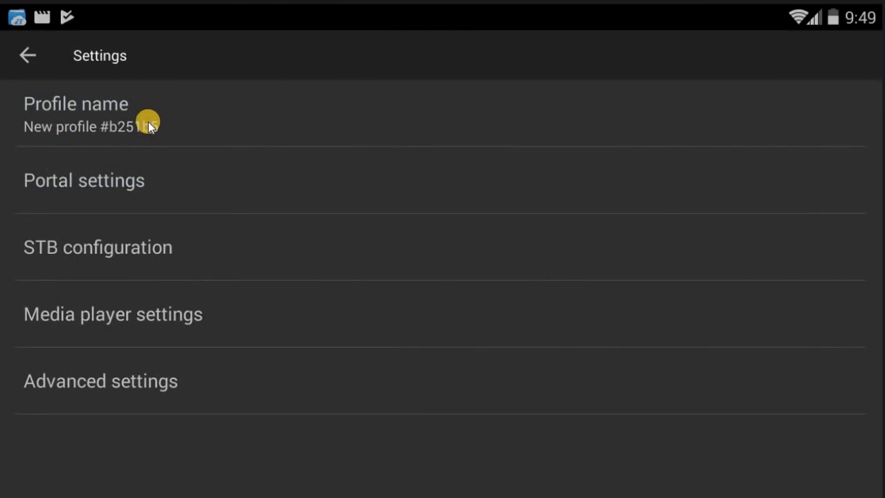
# Replace the default profile name with 'Kiwistream' and confirm
pyautogui.click(90, 114)
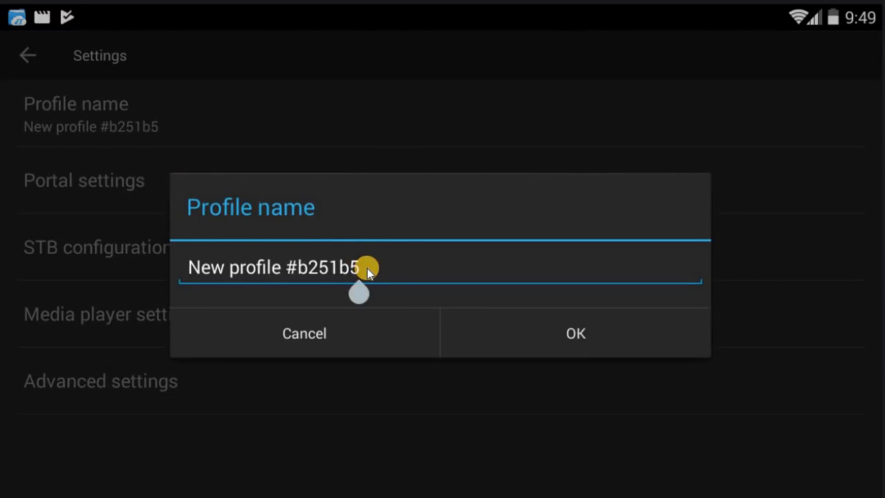
pyautogui.press('BackSpace')
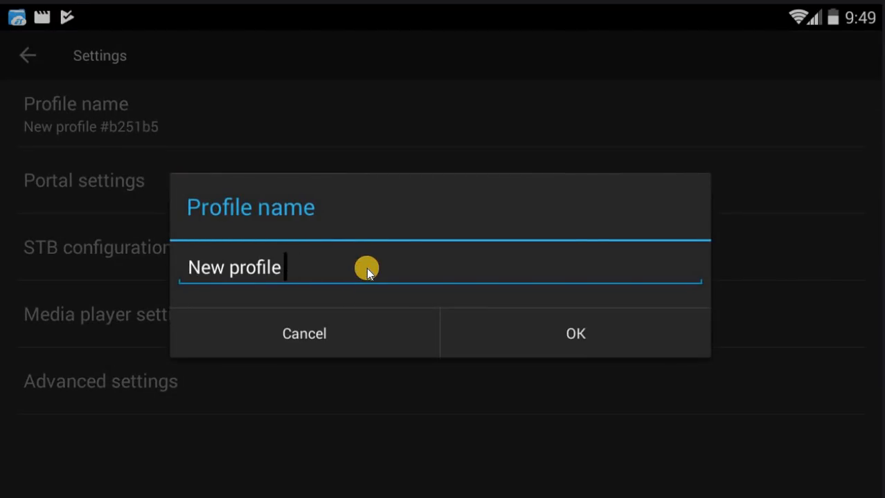
pyautogui.press('BackSpace')
pyautogui.write('K')
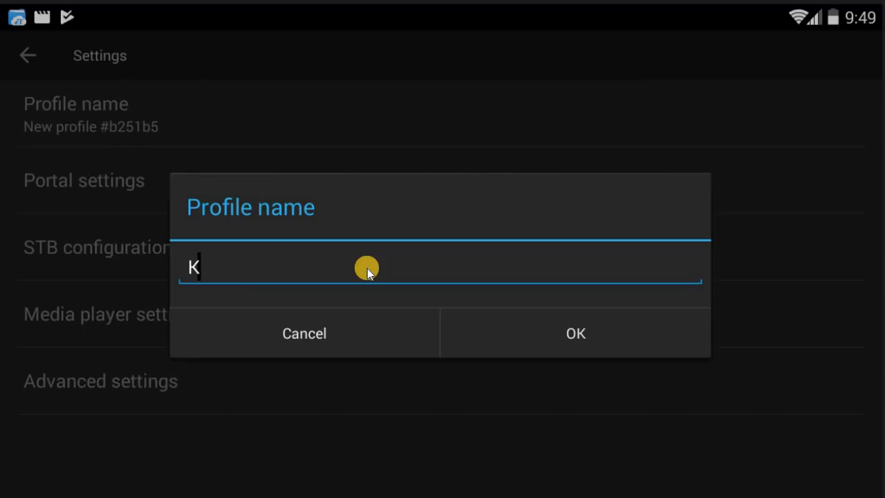
pyautogui.write('iwistr')
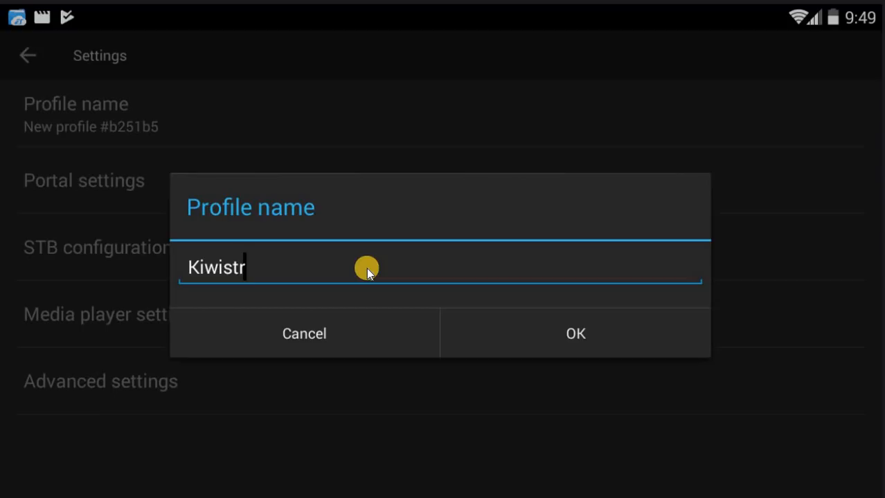
pyautogui.write('eam')
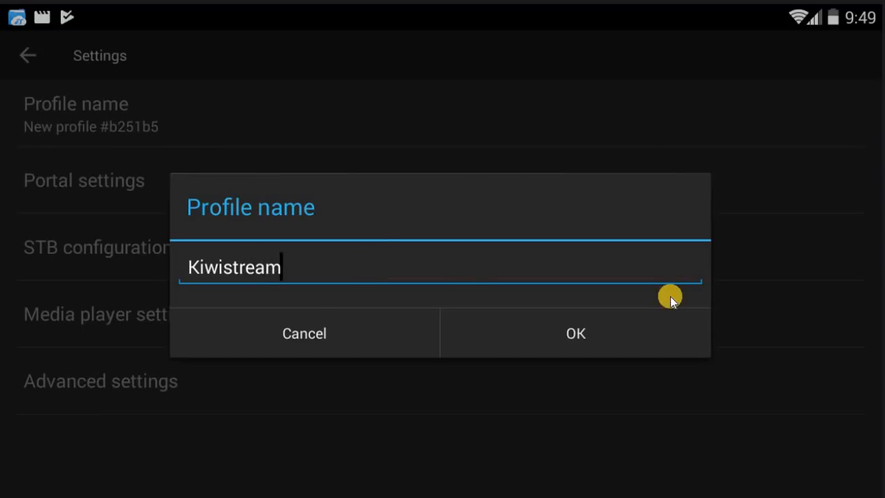
pyautogui.click(575, 333)
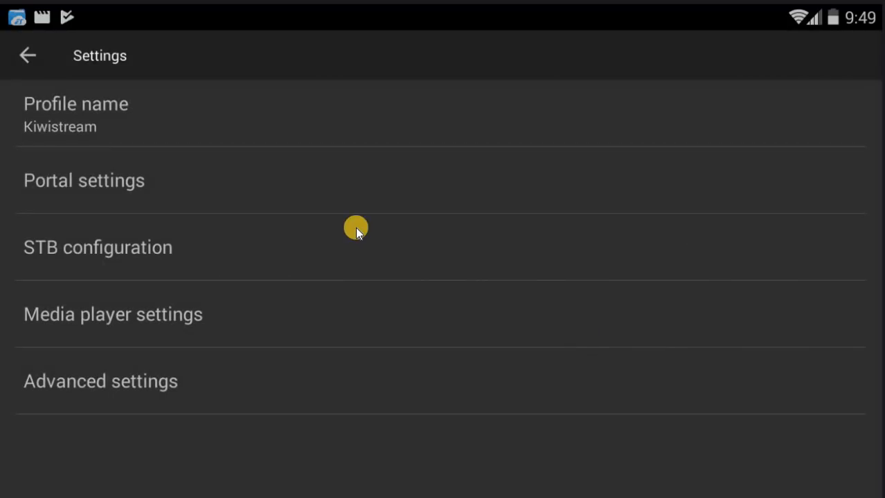
pyautogui.moveTo(125, 181)
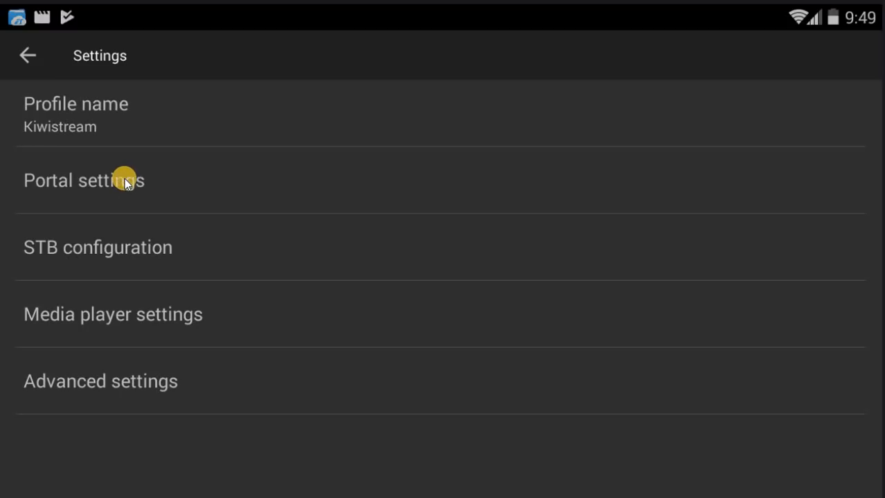
pyautogui.click(83, 180)
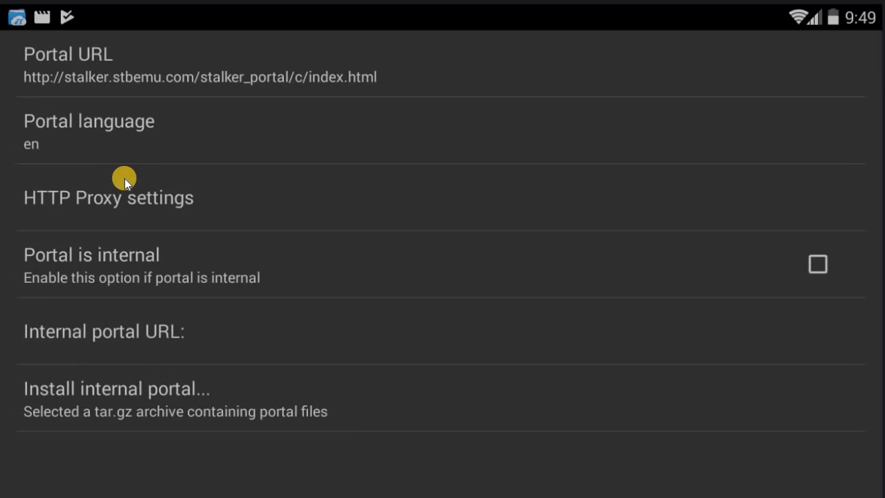
pyautogui.moveTo(97, 73)
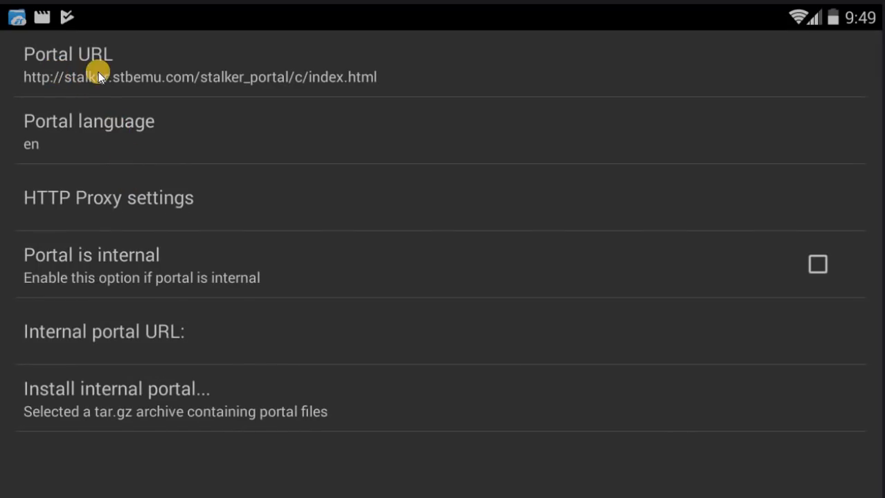
pyautogui.moveTo(331, 75)
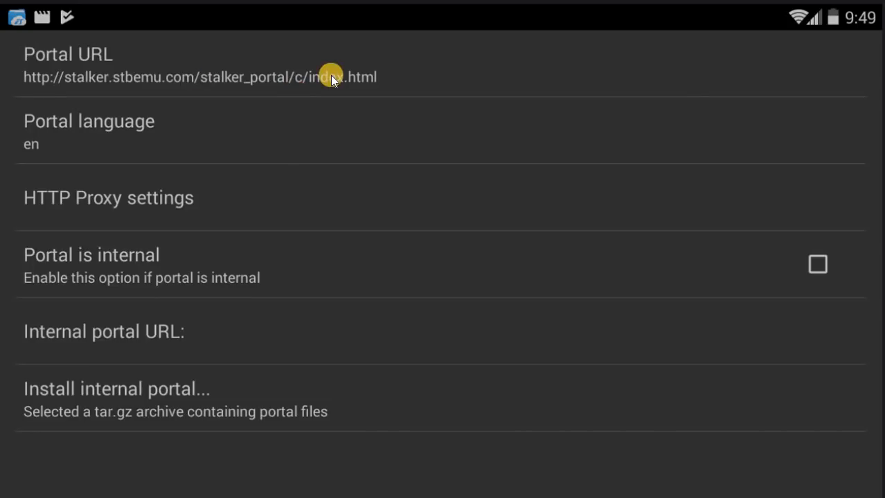
pyautogui.click(200, 65)
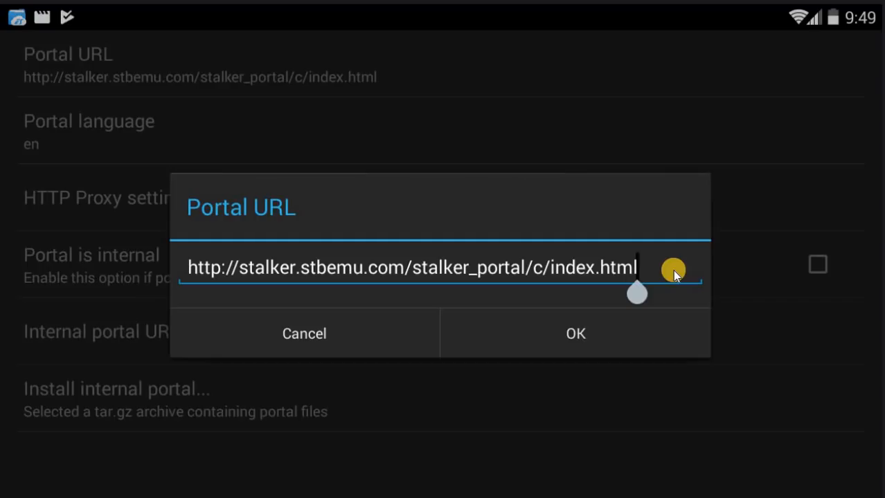
pyautogui.press('Backspace')
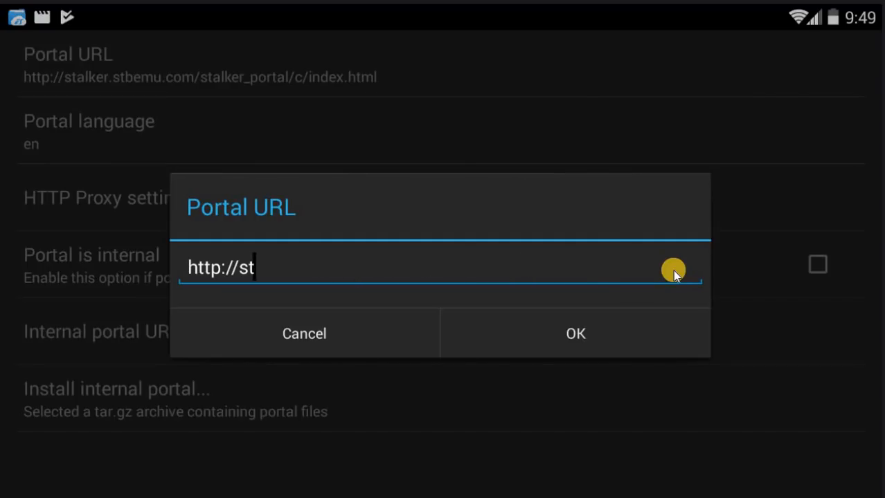
pyautogui.press('Backspace')
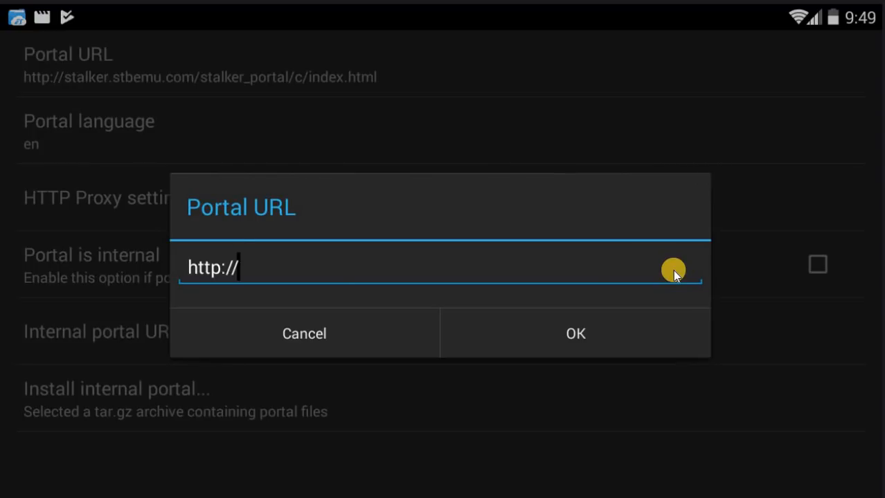
pyautogui.write('vade')
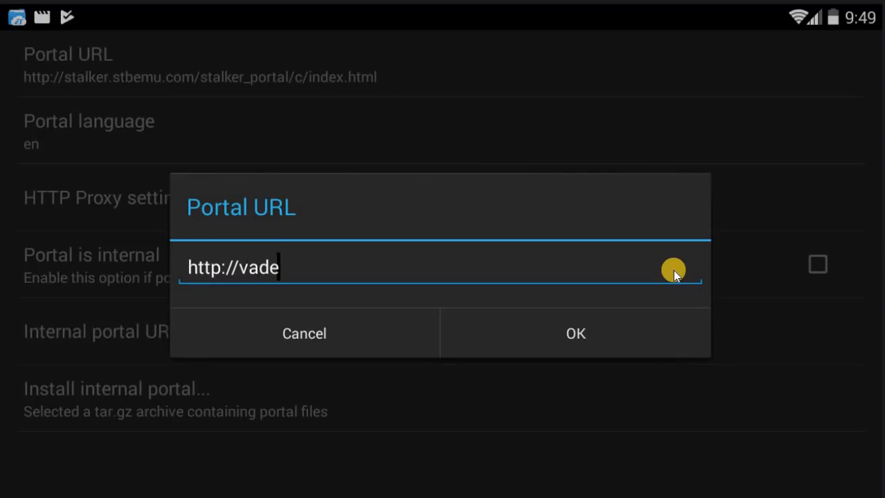
pyautogui.write('rs.')
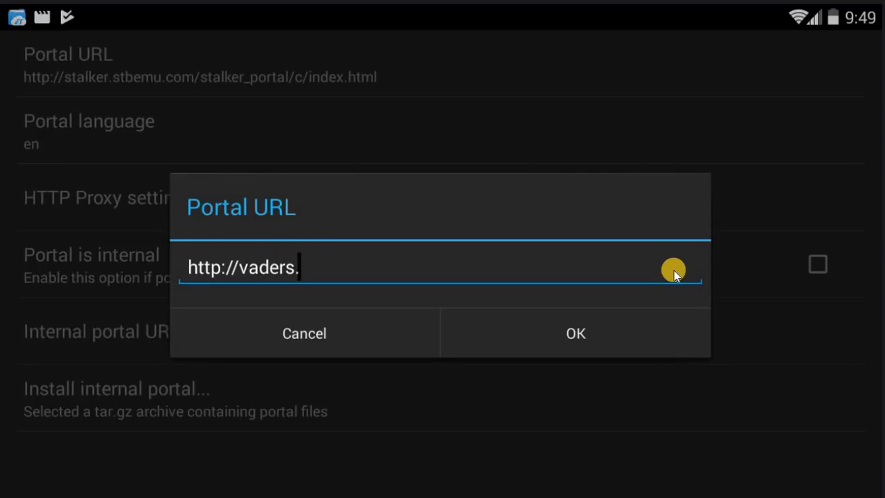
pyautogui.write('tv')
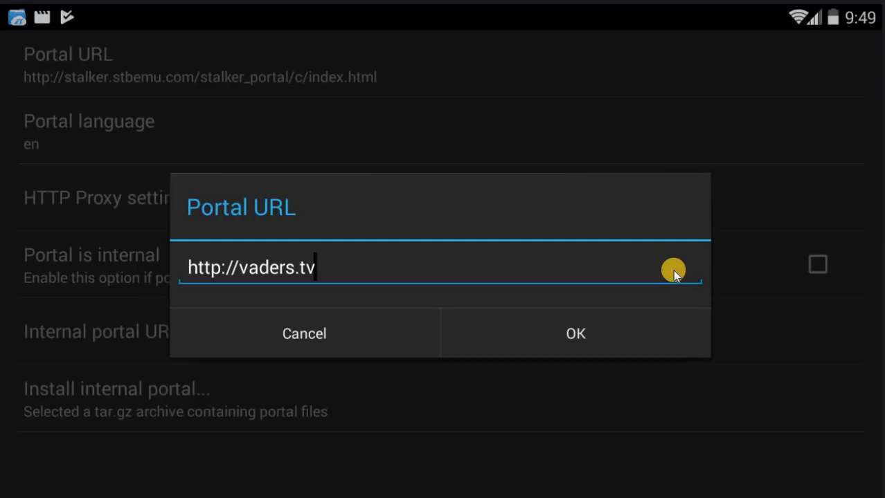
pyautogui.write('/c')
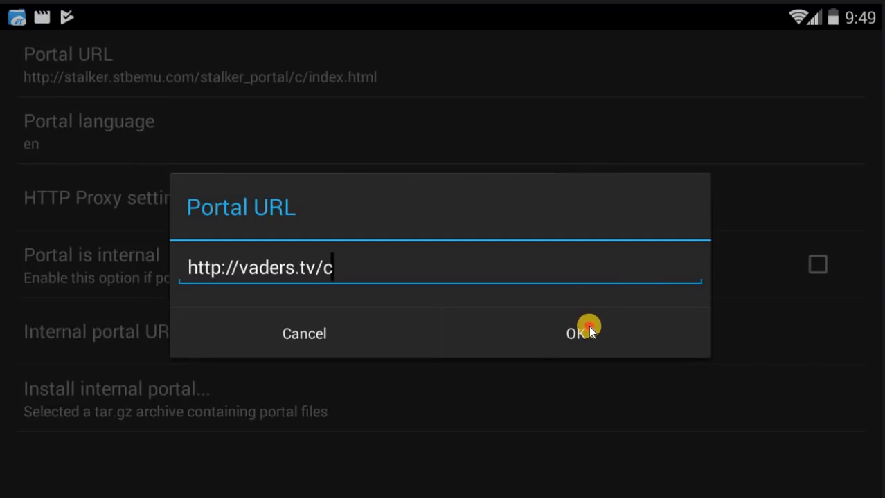
pyautogui.click(574, 333)
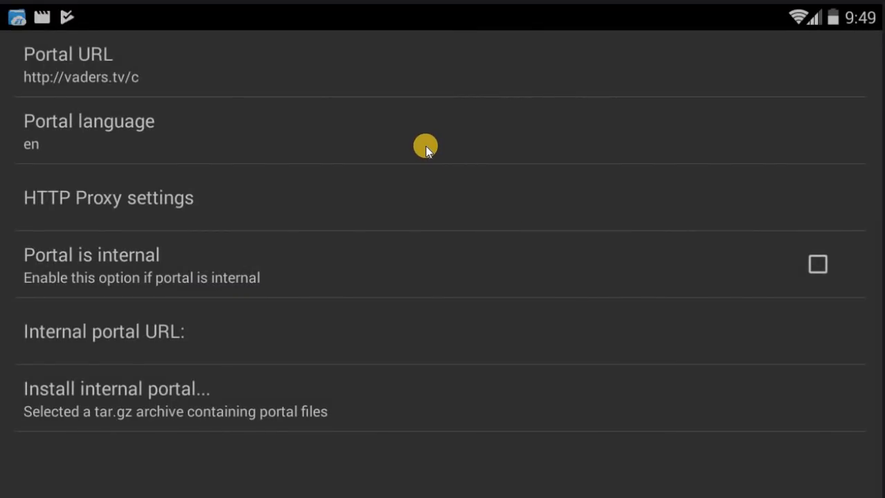
pyautogui.moveTo(399, 128)
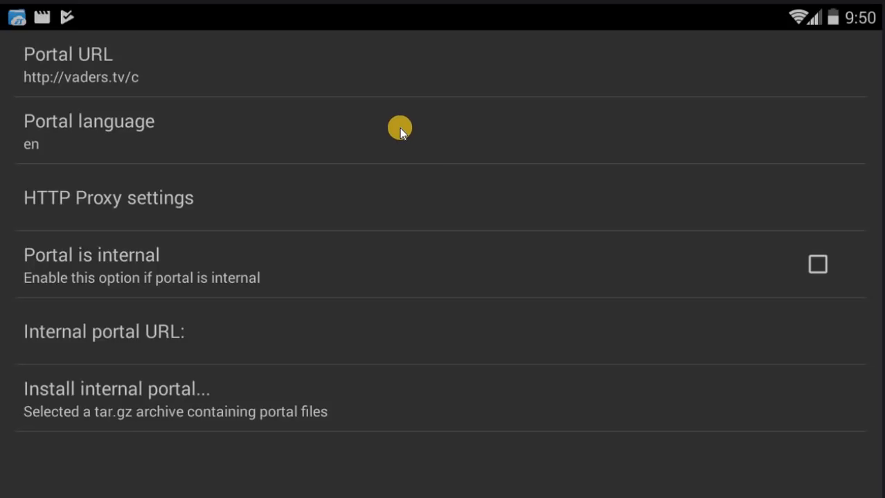
# Choose MAG 256 as the STB model and open the screen resolution choices
pyautogui.click(27, 55)
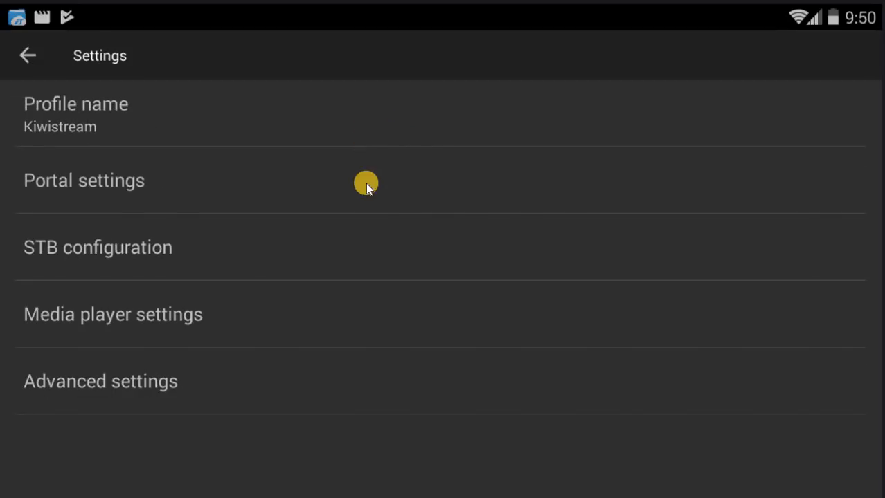
pyautogui.moveTo(218, 232)
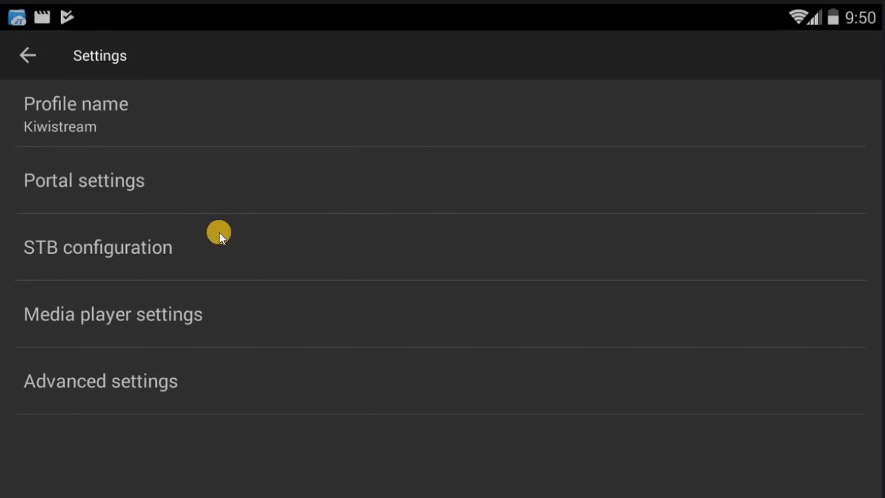
pyautogui.click(97, 247)
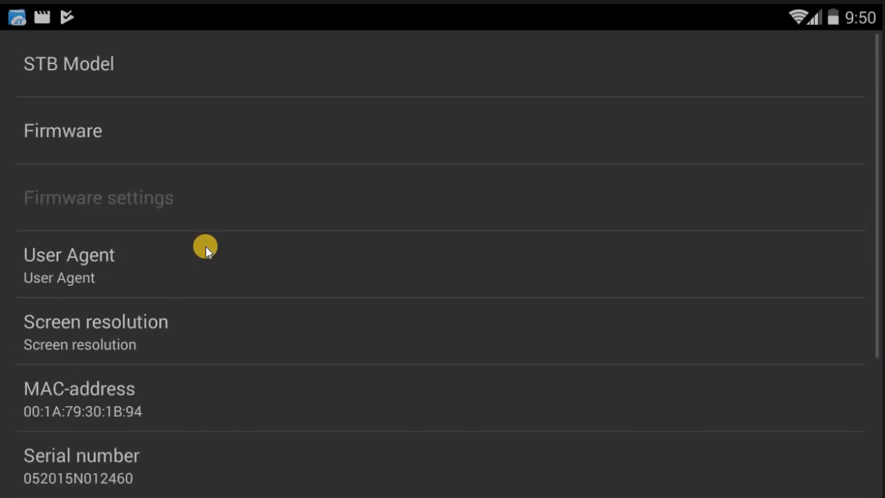
pyautogui.moveTo(201, 69)
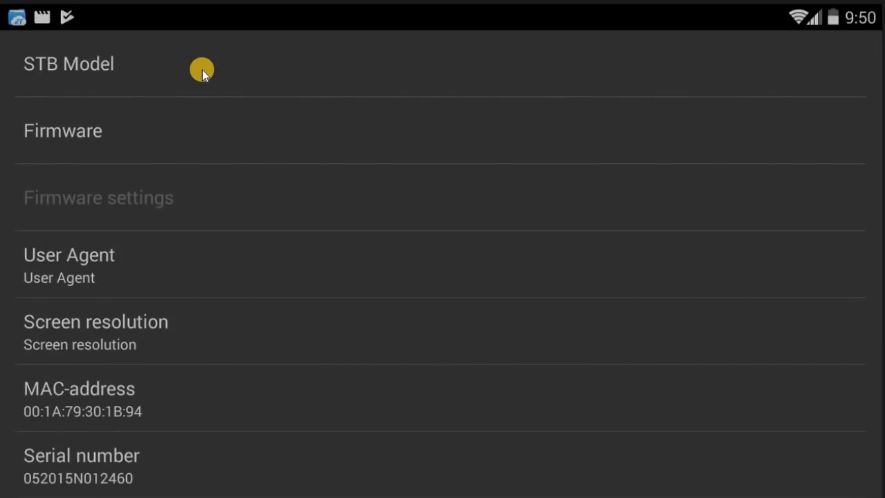
pyautogui.click(68, 64)
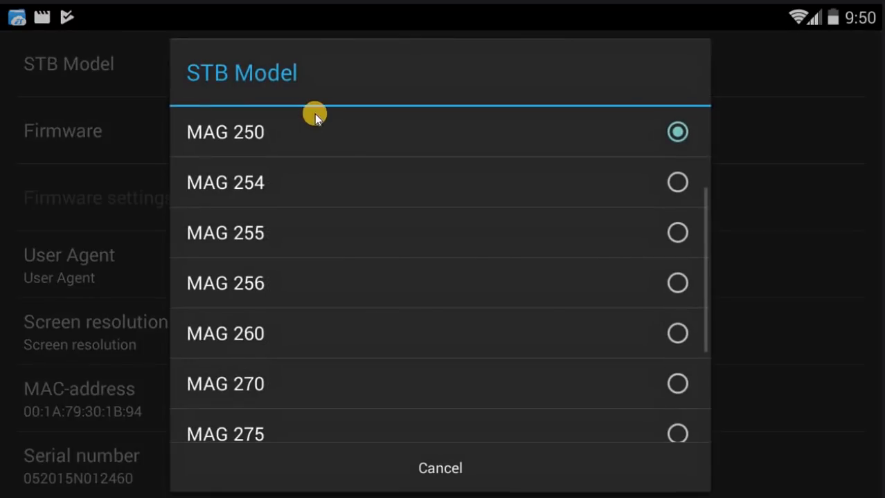
pyautogui.moveTo(304, 284)
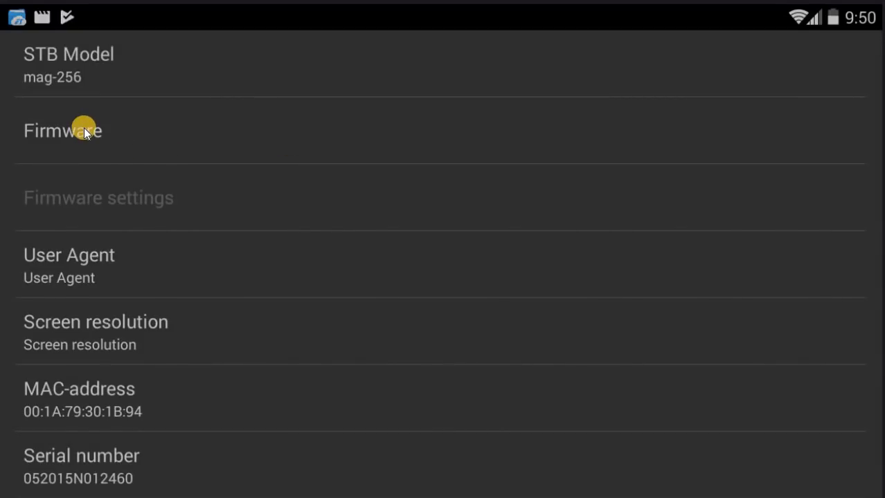
pyautogui.click(63, 130)
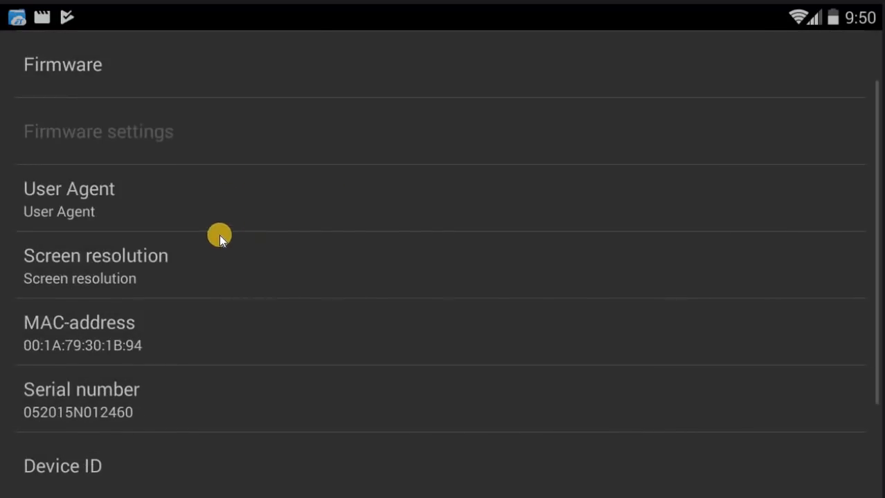
pyautogui.moveTo(505, 267)
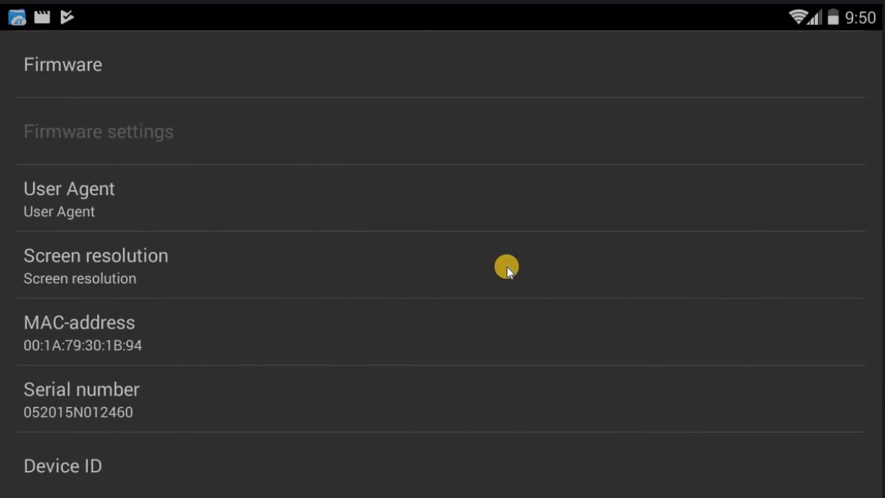
pyautogui.moveTo(141, 262)
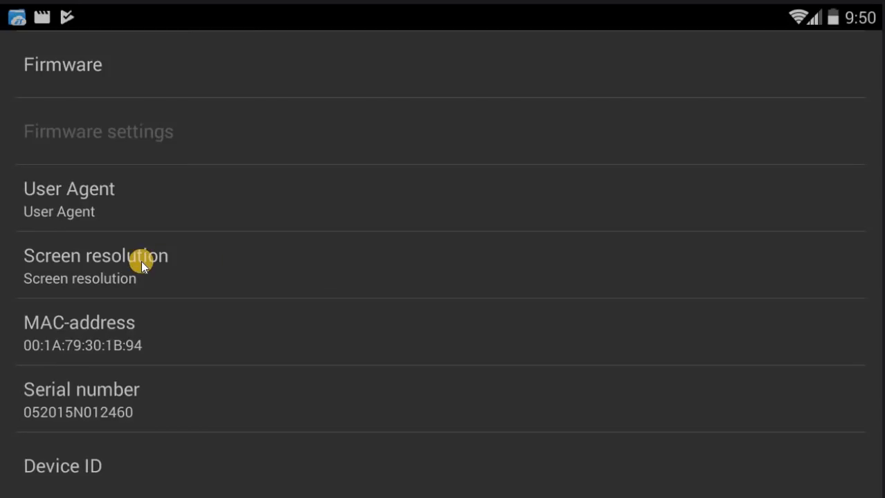
pyautogui.click(96, 266)
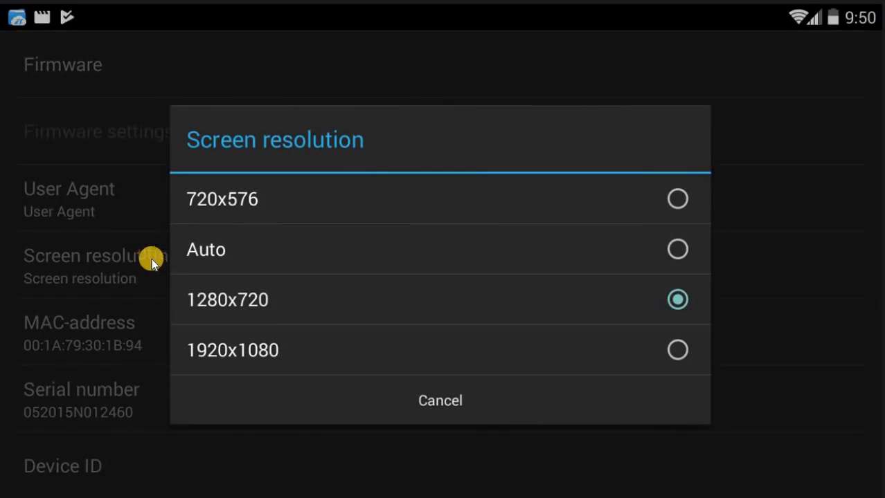
pyautogui.moveTo(340, 235)
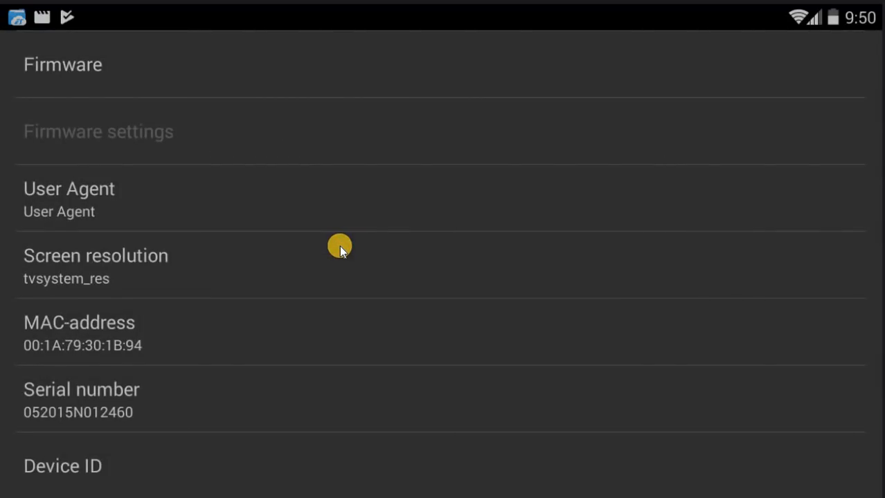
pyautogui.scroll(3)
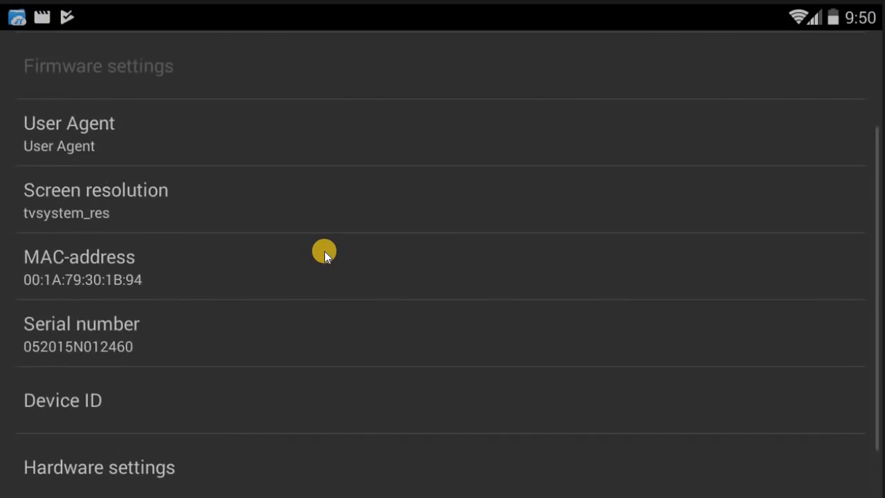
pyautogui.moveTo(277, 282)
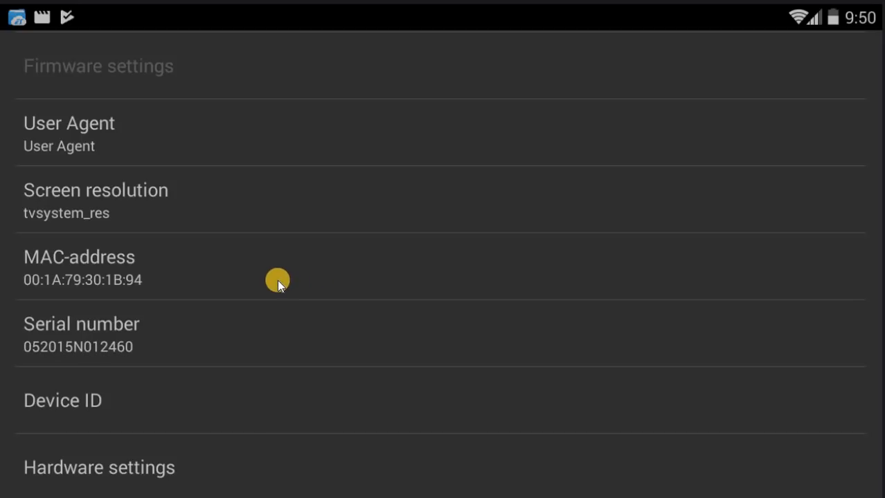
pyautogui.moveTo(226, 280)
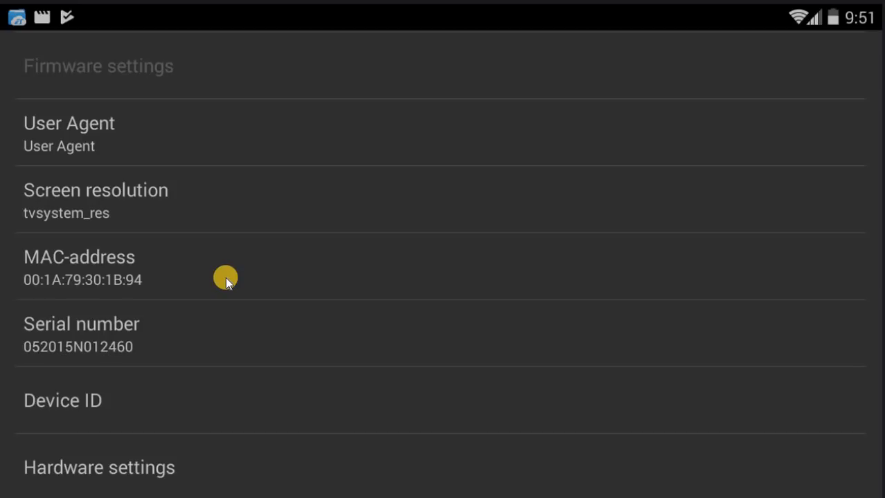
# Back out of Profiles and Settings to the StbEmu home screen
pyautogui.click(28, 56)
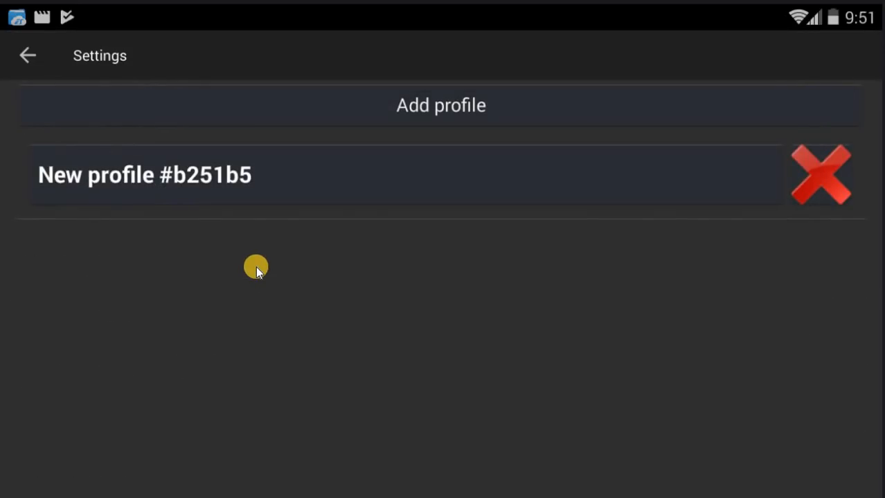
pyautogui.click(28, 55)
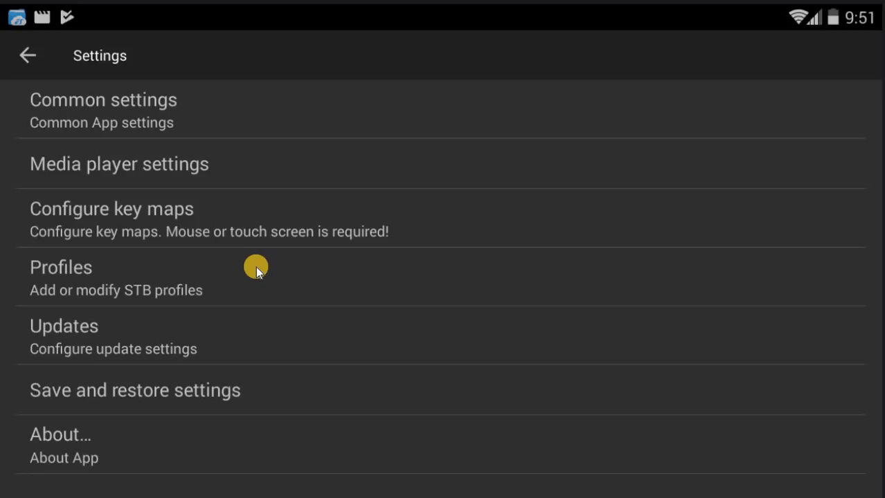
pyautogui.click(61, 267)
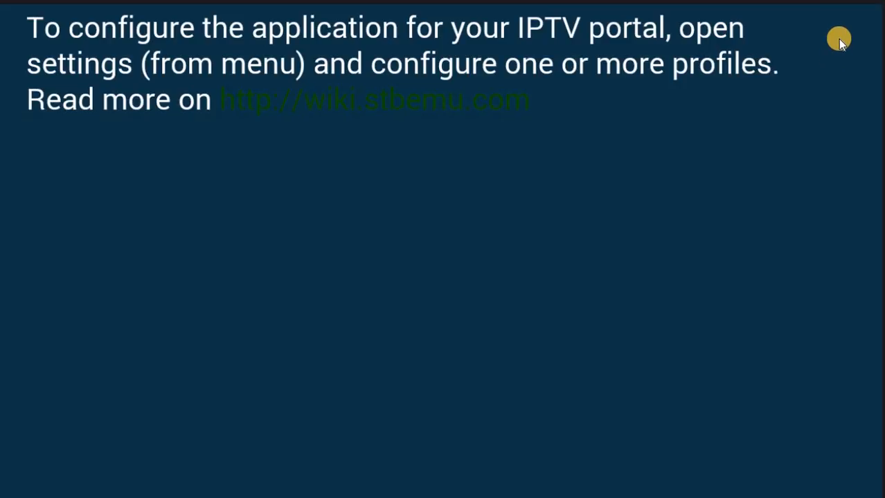
pyautogui.moveTo(867, 19)
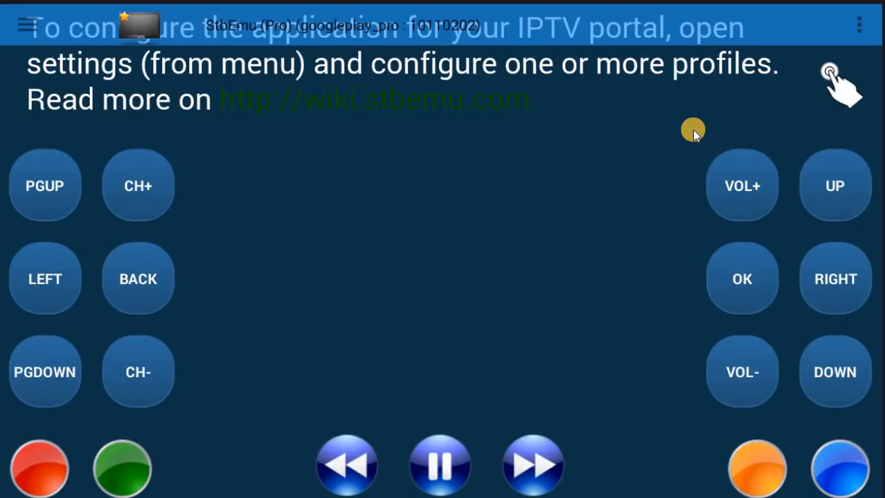
# Open the Profile submenu from the three-dot menu, showing Kiwistream
pyautogui.click(829, 76)
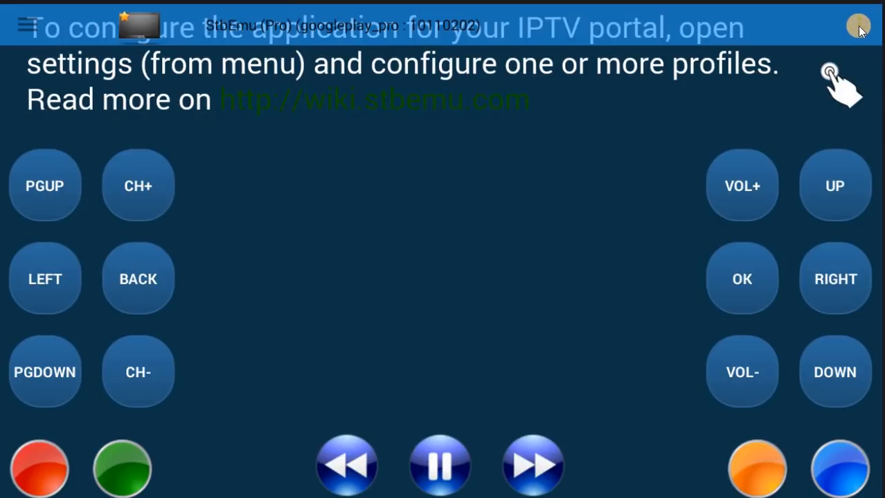
pyautogui.click(858, 26)
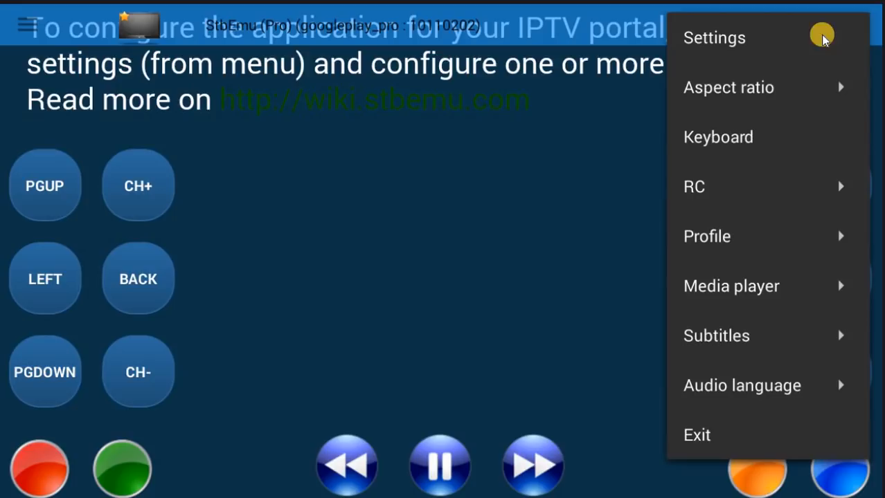
pyautogui.moveTo(717, 76)
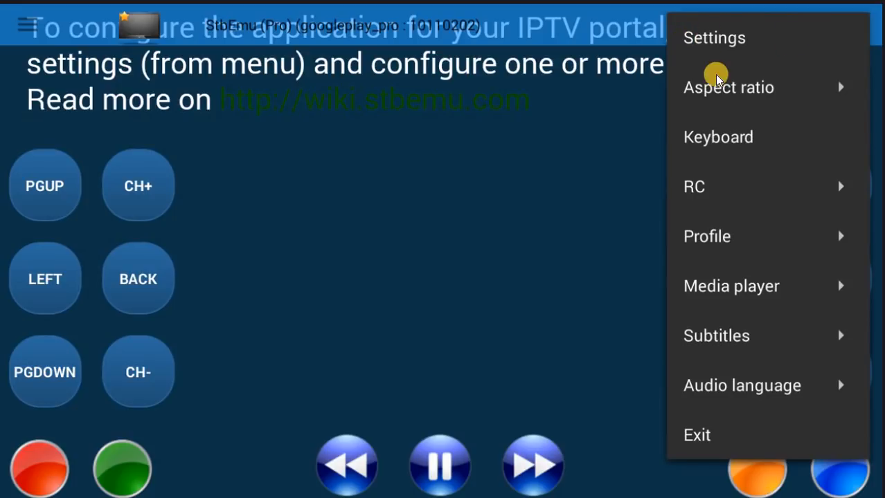
pyautogui.moveTo(722, 236)
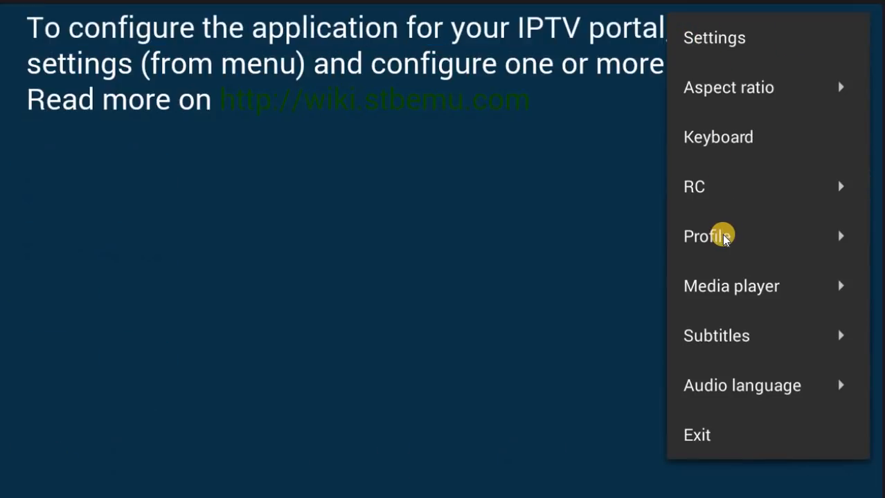
pyautogui.click(706, 236)
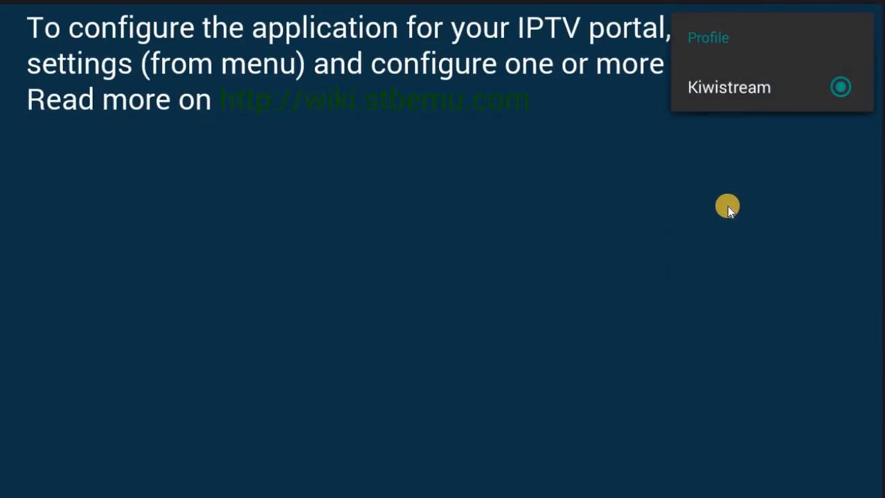
pyautogui.moveTo(751, 97)
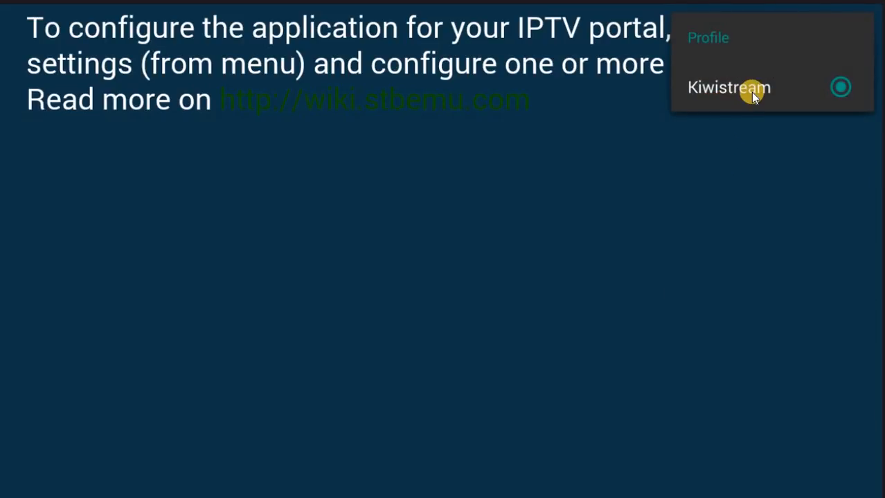
pyautogui.moveTo(725, 81)
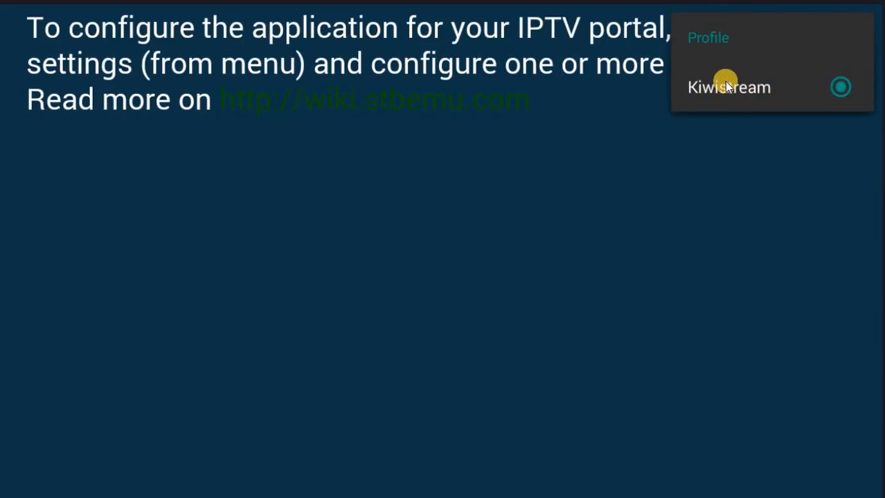
# Select Kiwistream to load its portal with Sports, Premium Movies and Ireland categories
pyautogui.click(728, 88)
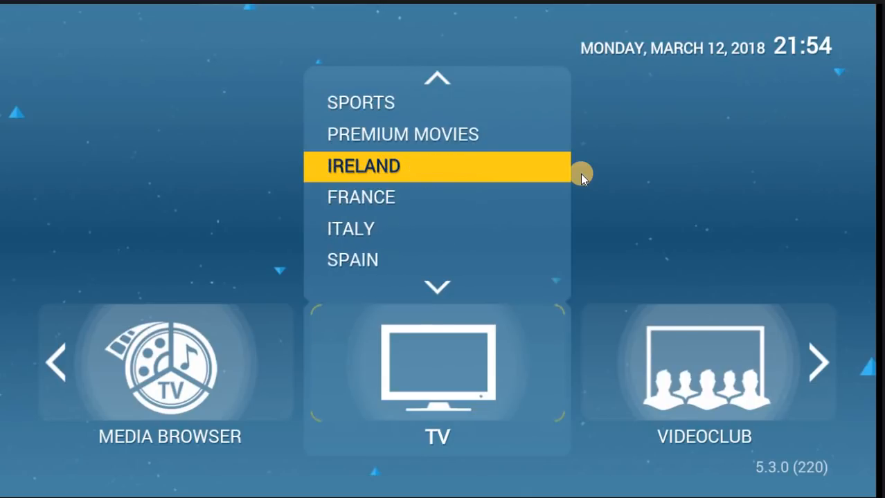
pyautogui.scroll(3)
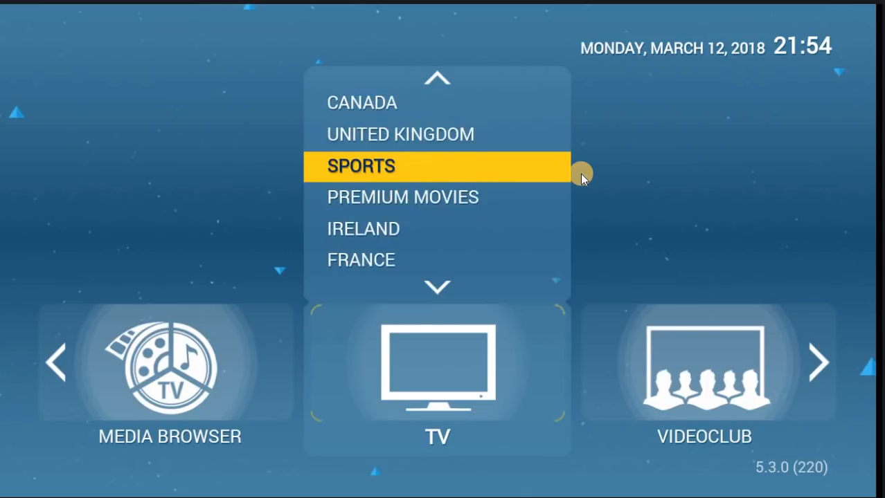
pyautogui.scroll(3)
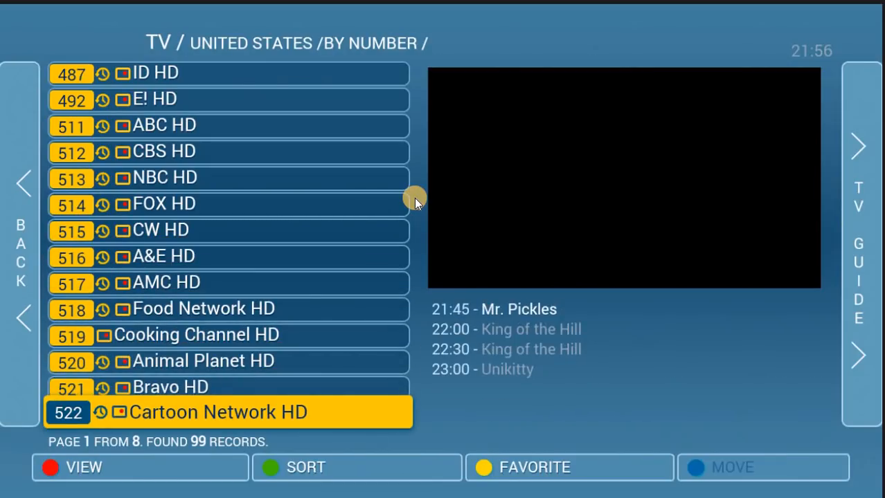
pyautogui.scroll(-3)
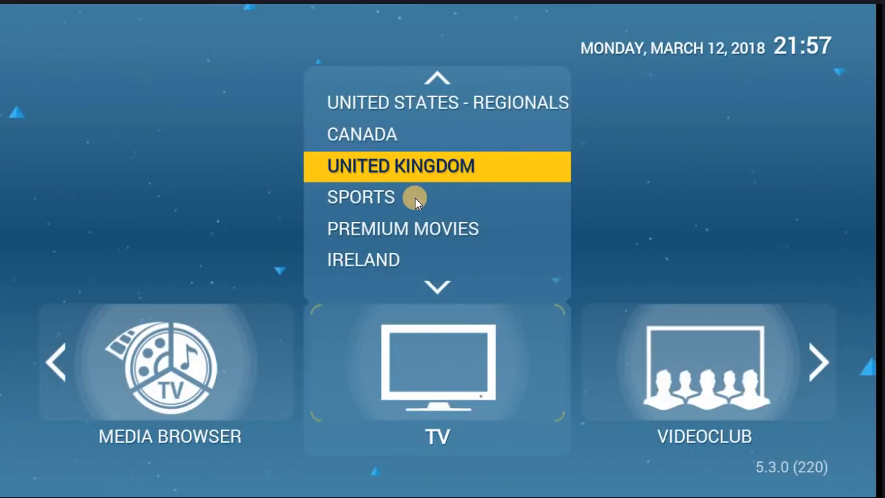
pyautogui.click(400, 166)
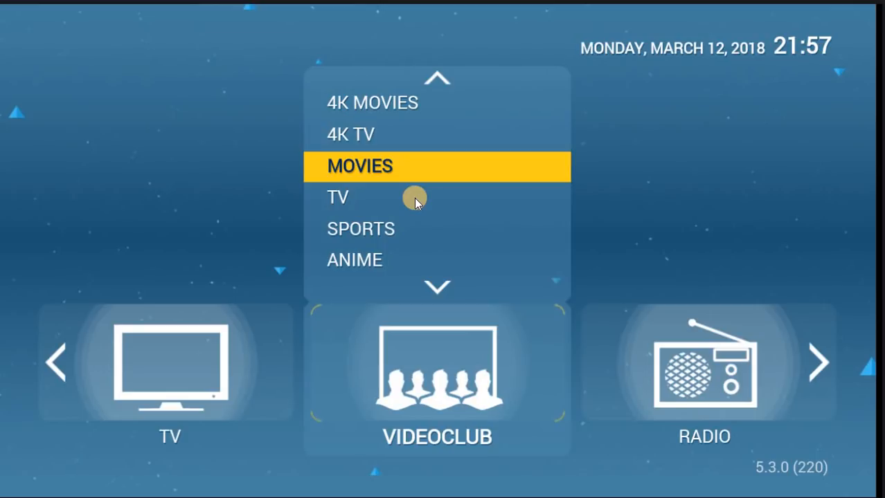
# Switch the portal back to TV and open the app menu listing Settings, Profile and Exit
pyautogui.click(360, 166)
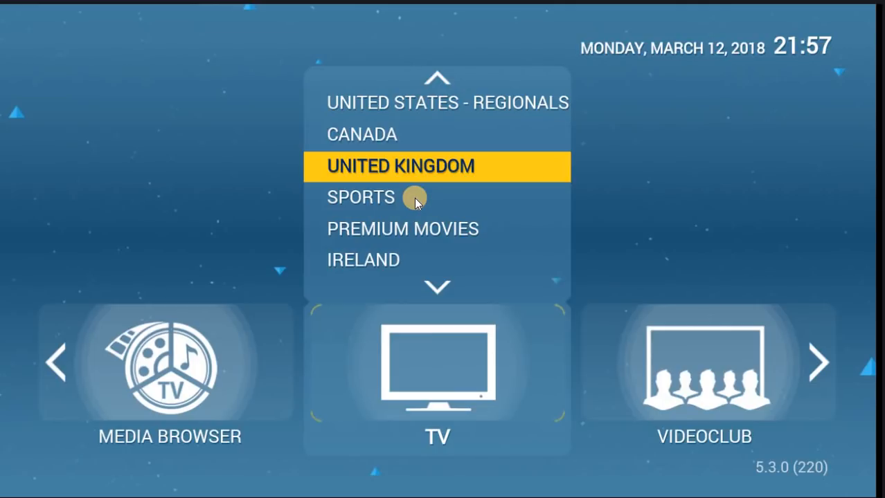
pyautogui.moveTo(811, 90)
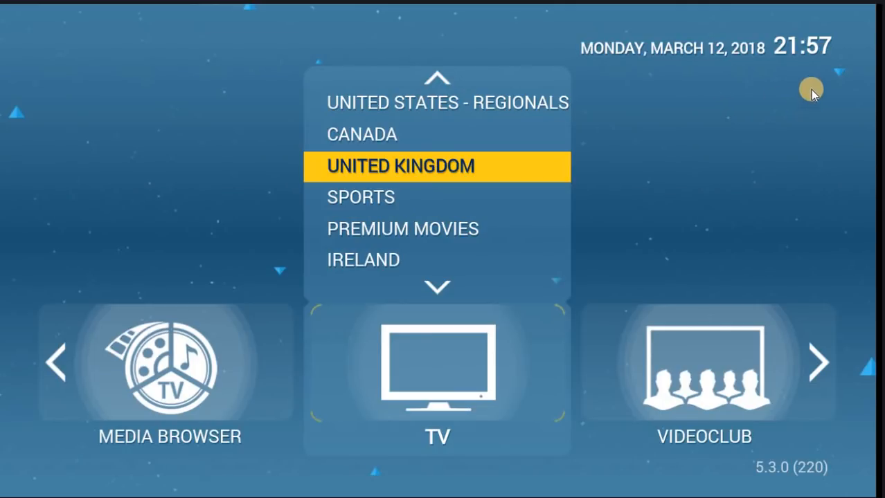
pyautogui.moveTo(823, 26)
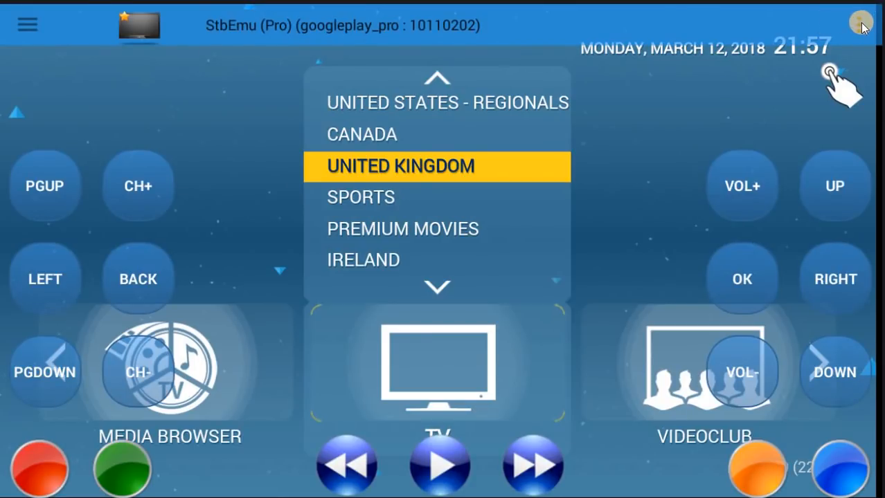
pyautogui.click(861, 23)
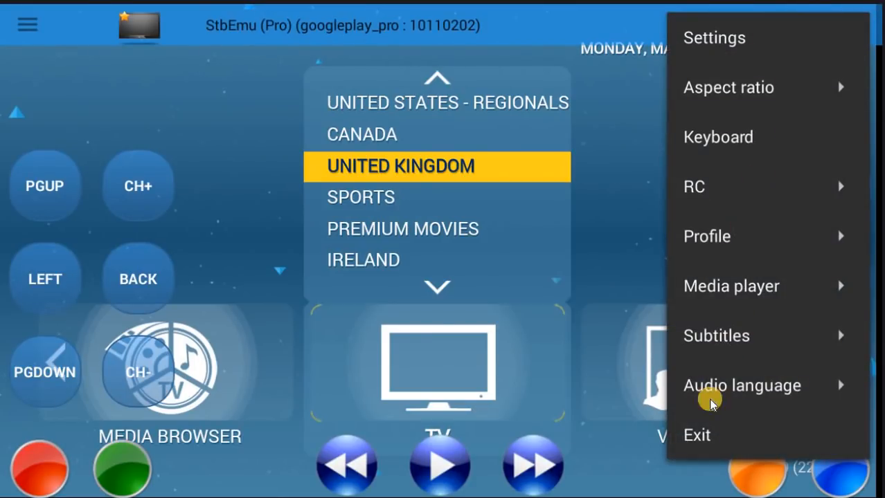
pyautogui.moveTo(701, 434)
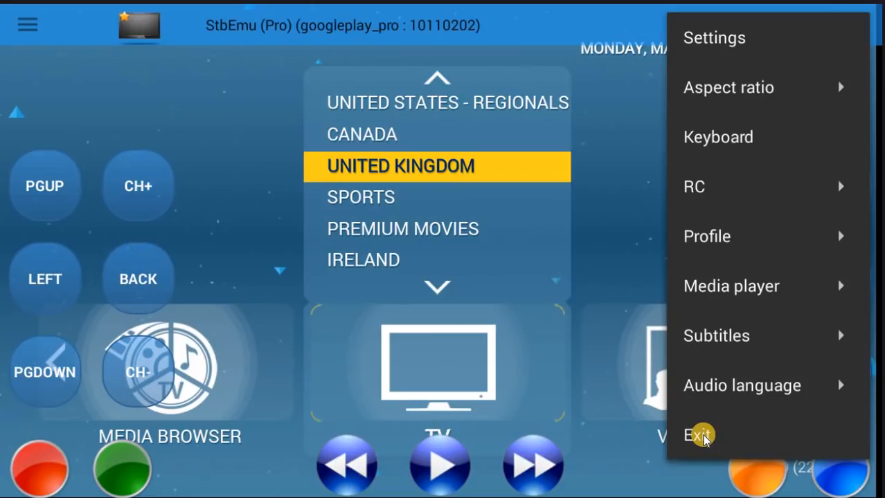